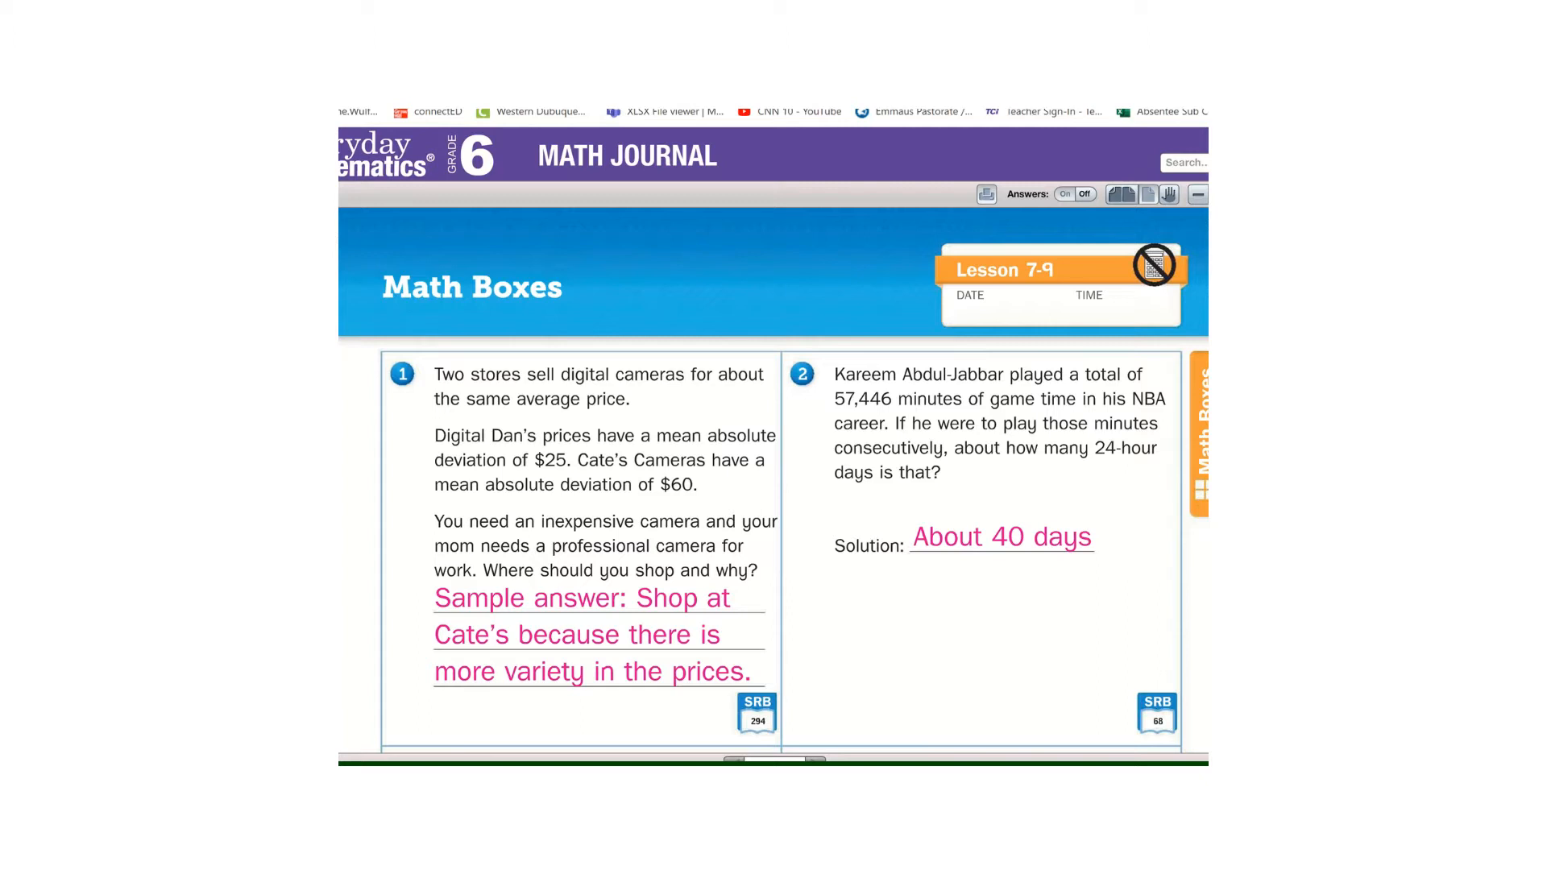
# Step: Scroll the Math Boxes answers down to problem 5's Writing/Reasoning sample answer
pyautogui.scroll(-3)
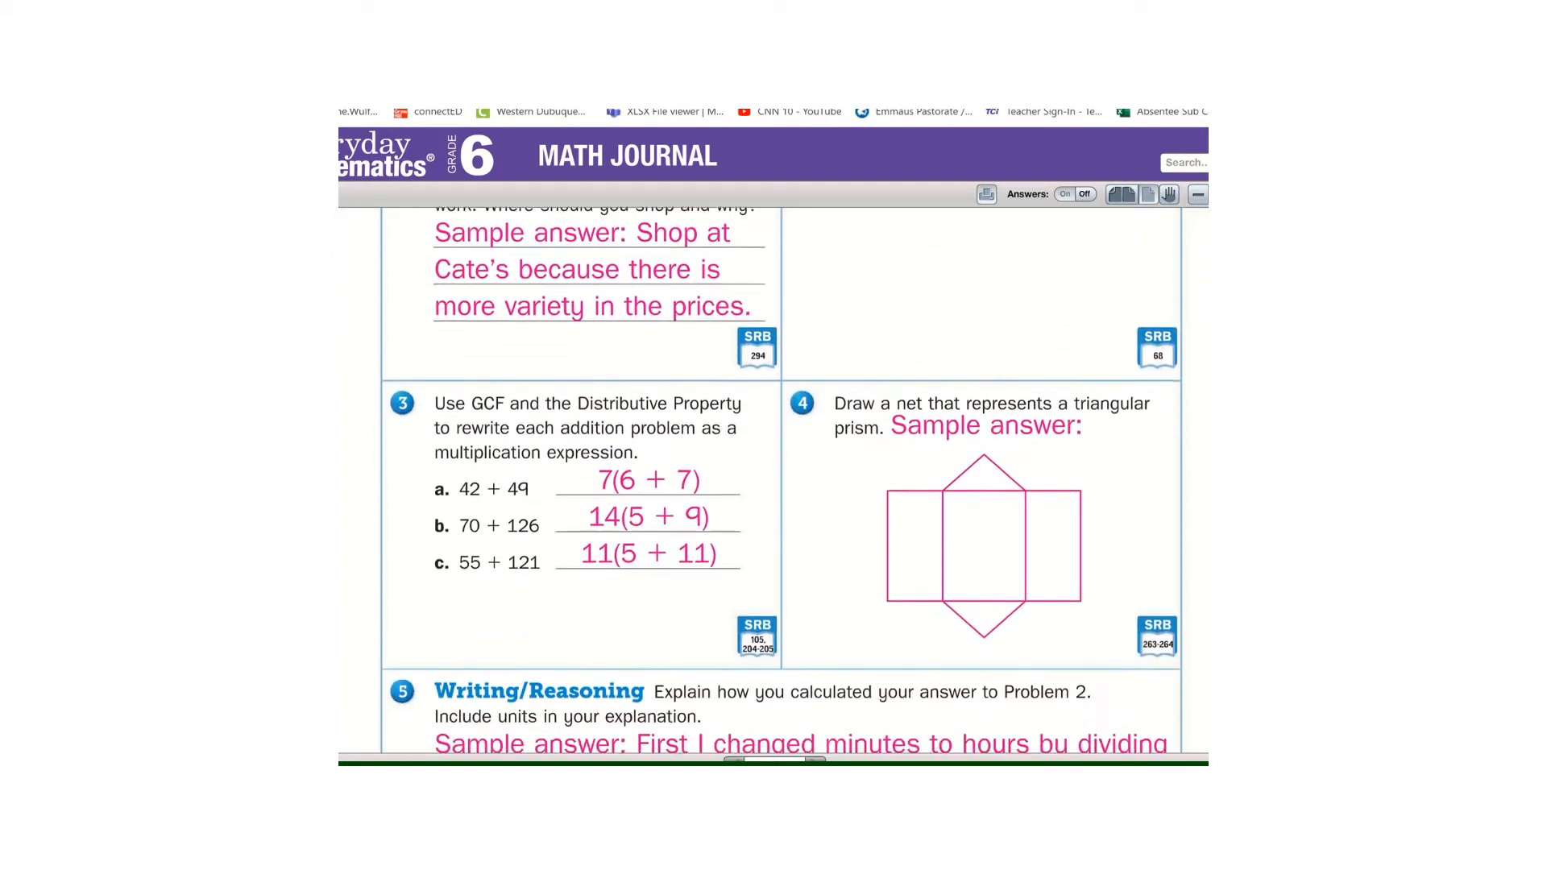
pyautogui.scroll(-3)
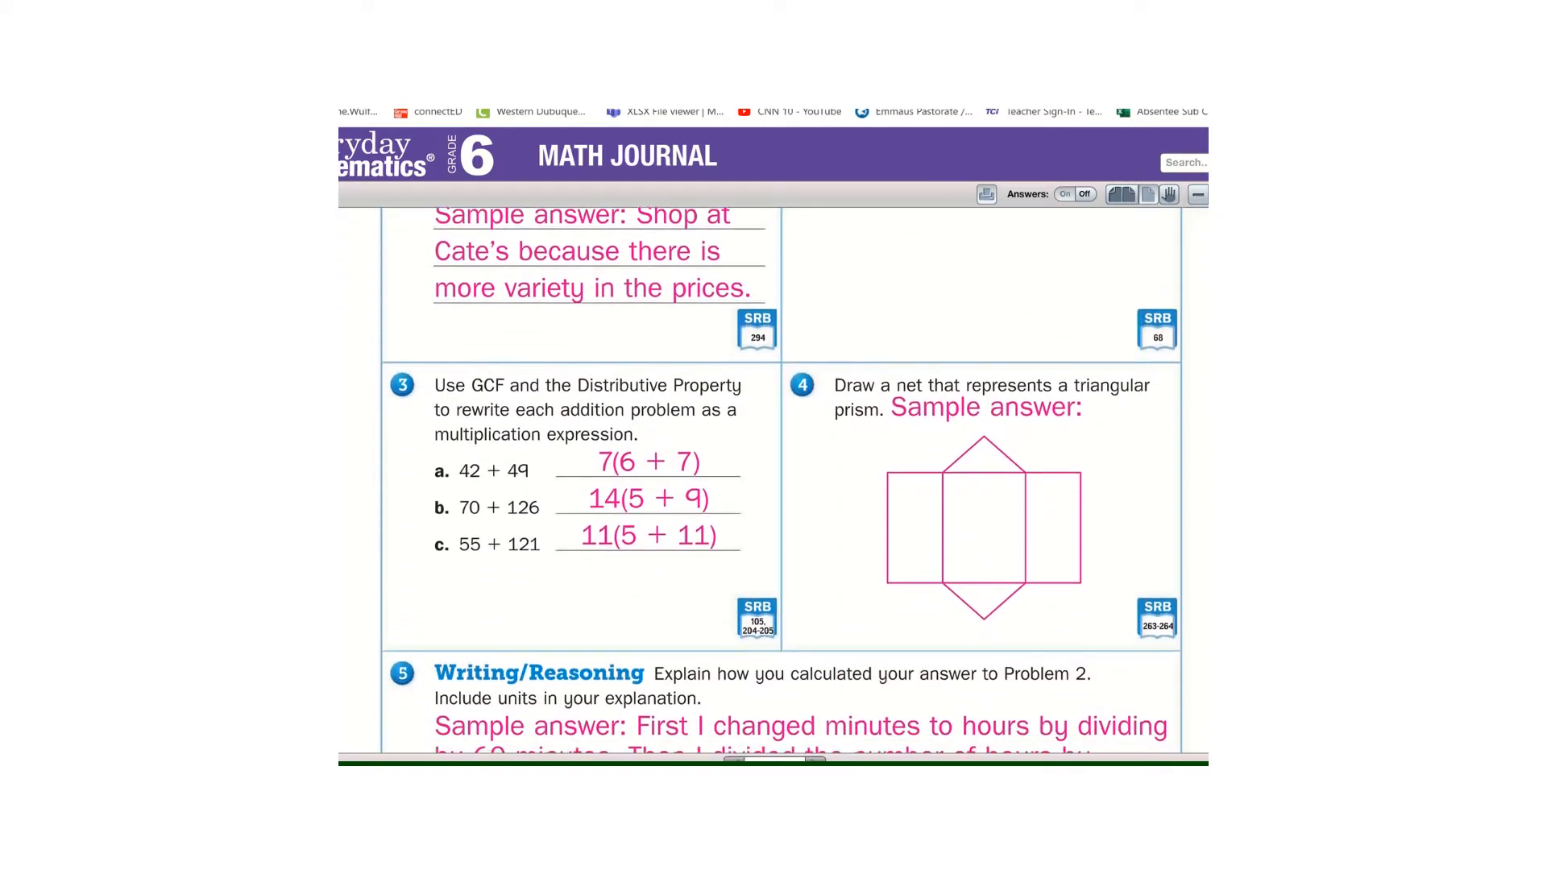
pyautogui.scroll(-3)
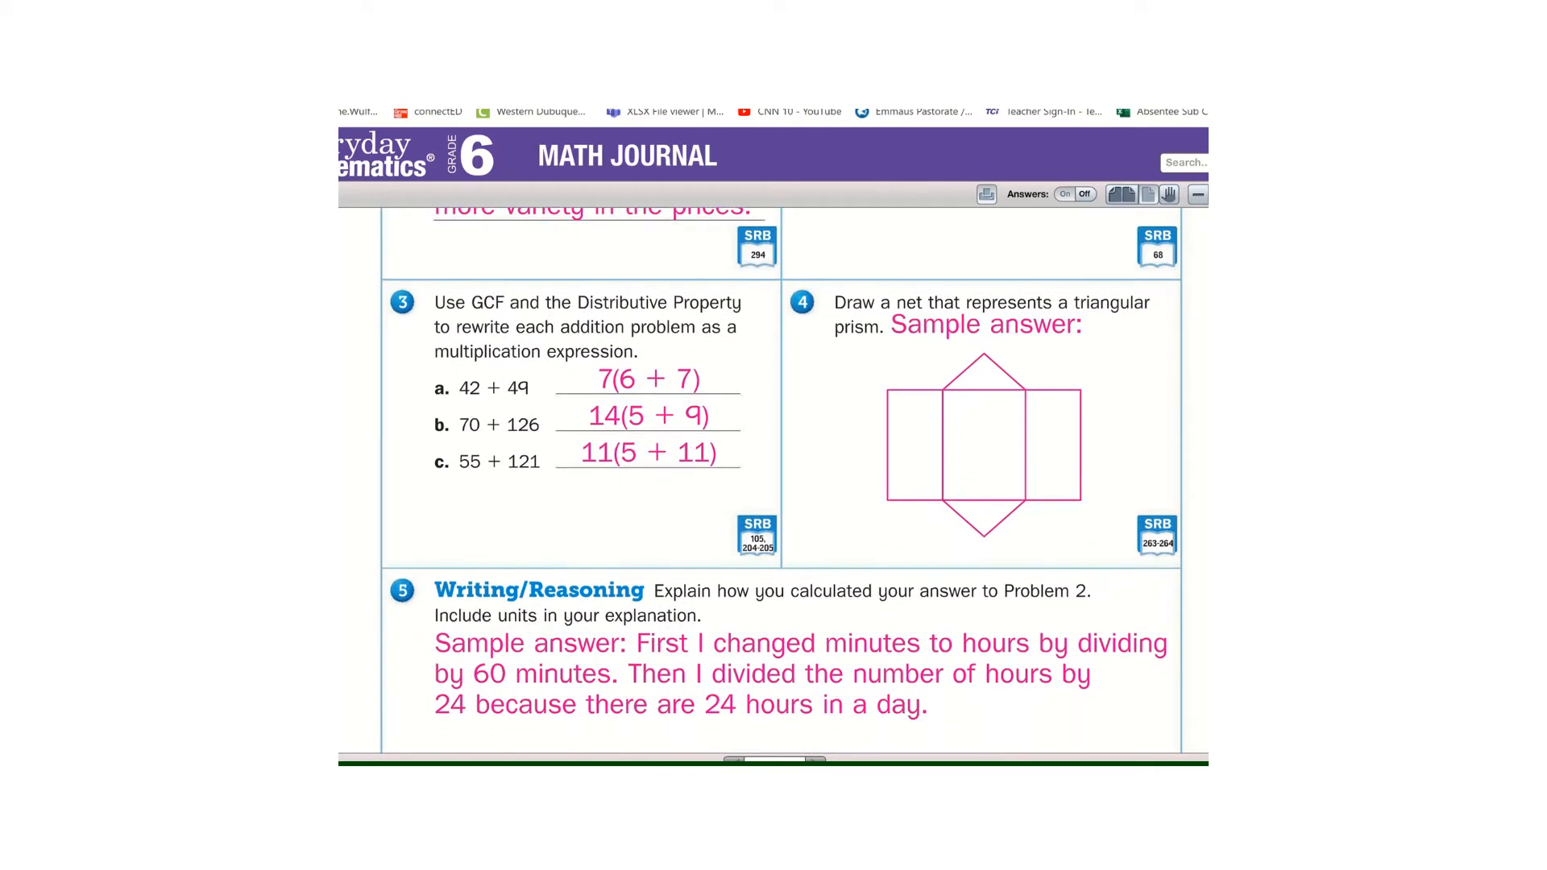
pyautogui.scroll(-3)
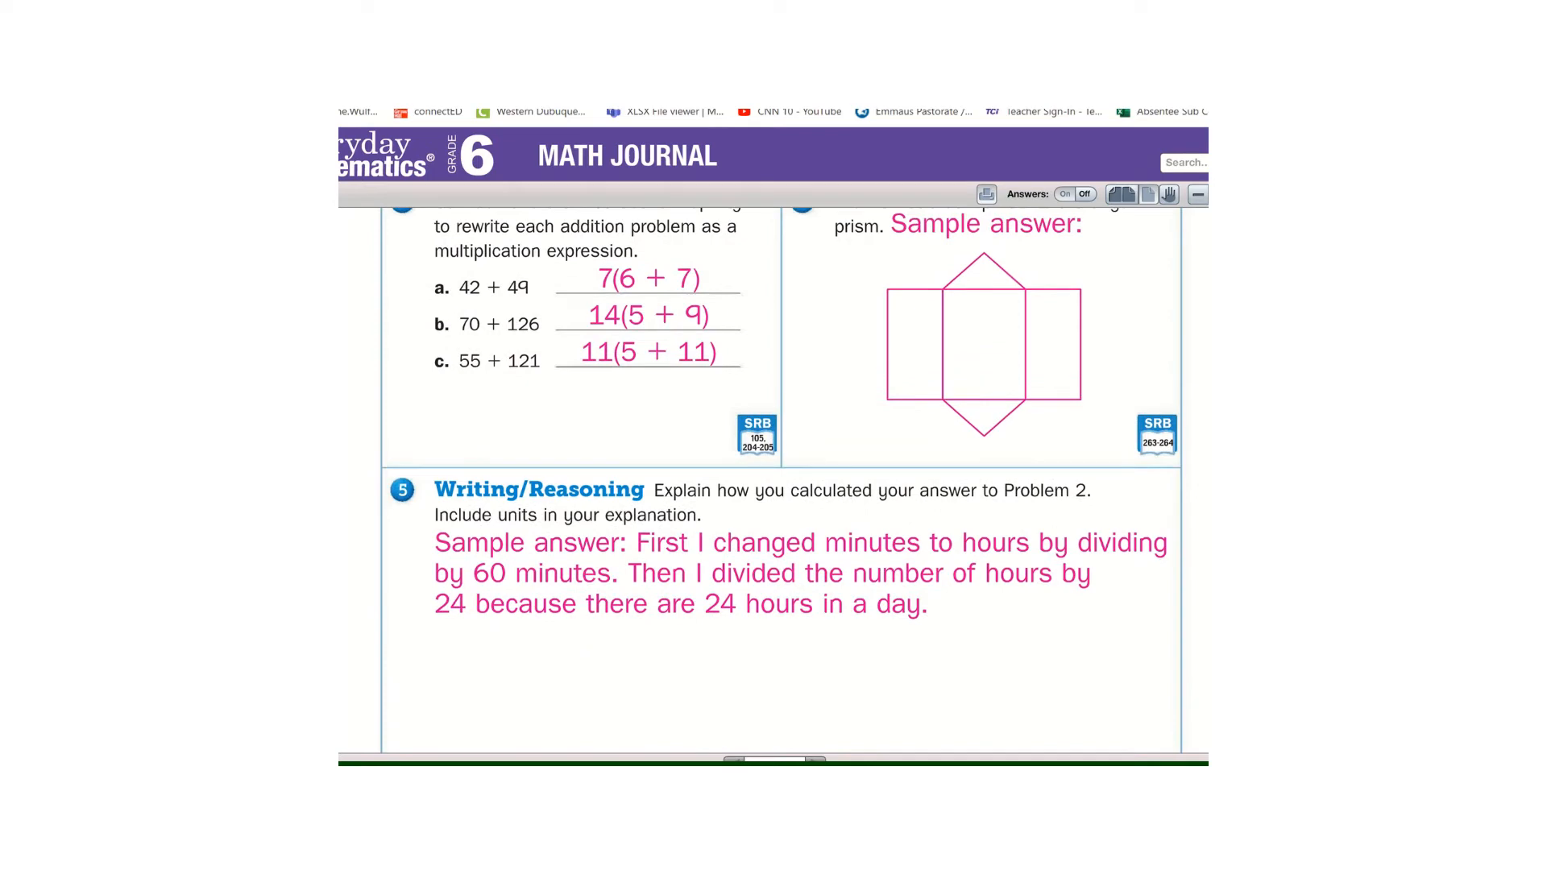
pyautogui.scroll(3)
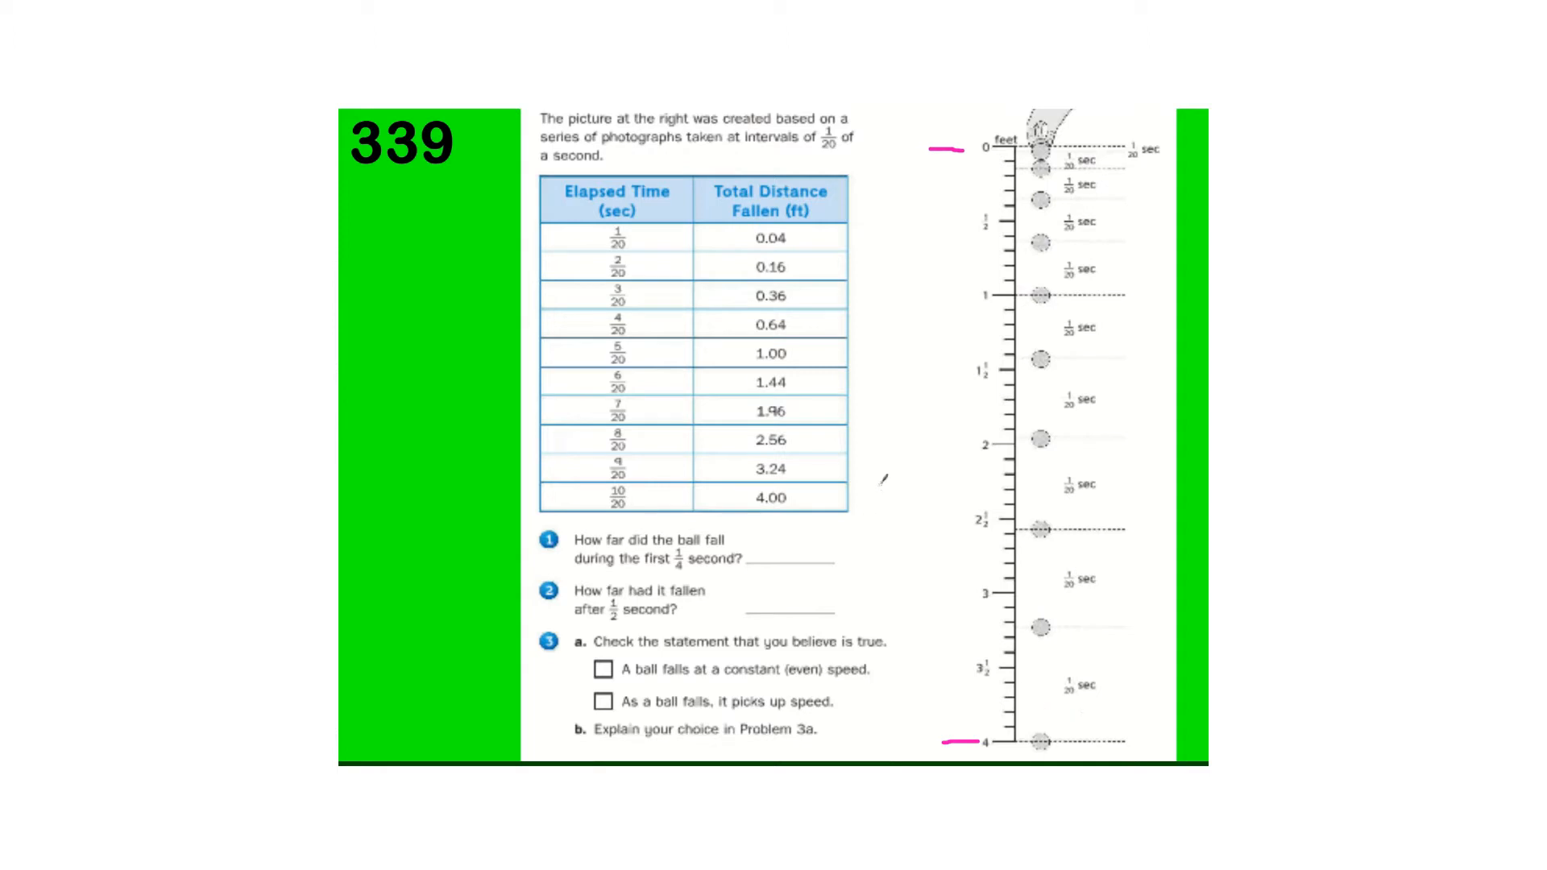
pyautogui.moveTo(641, 246)
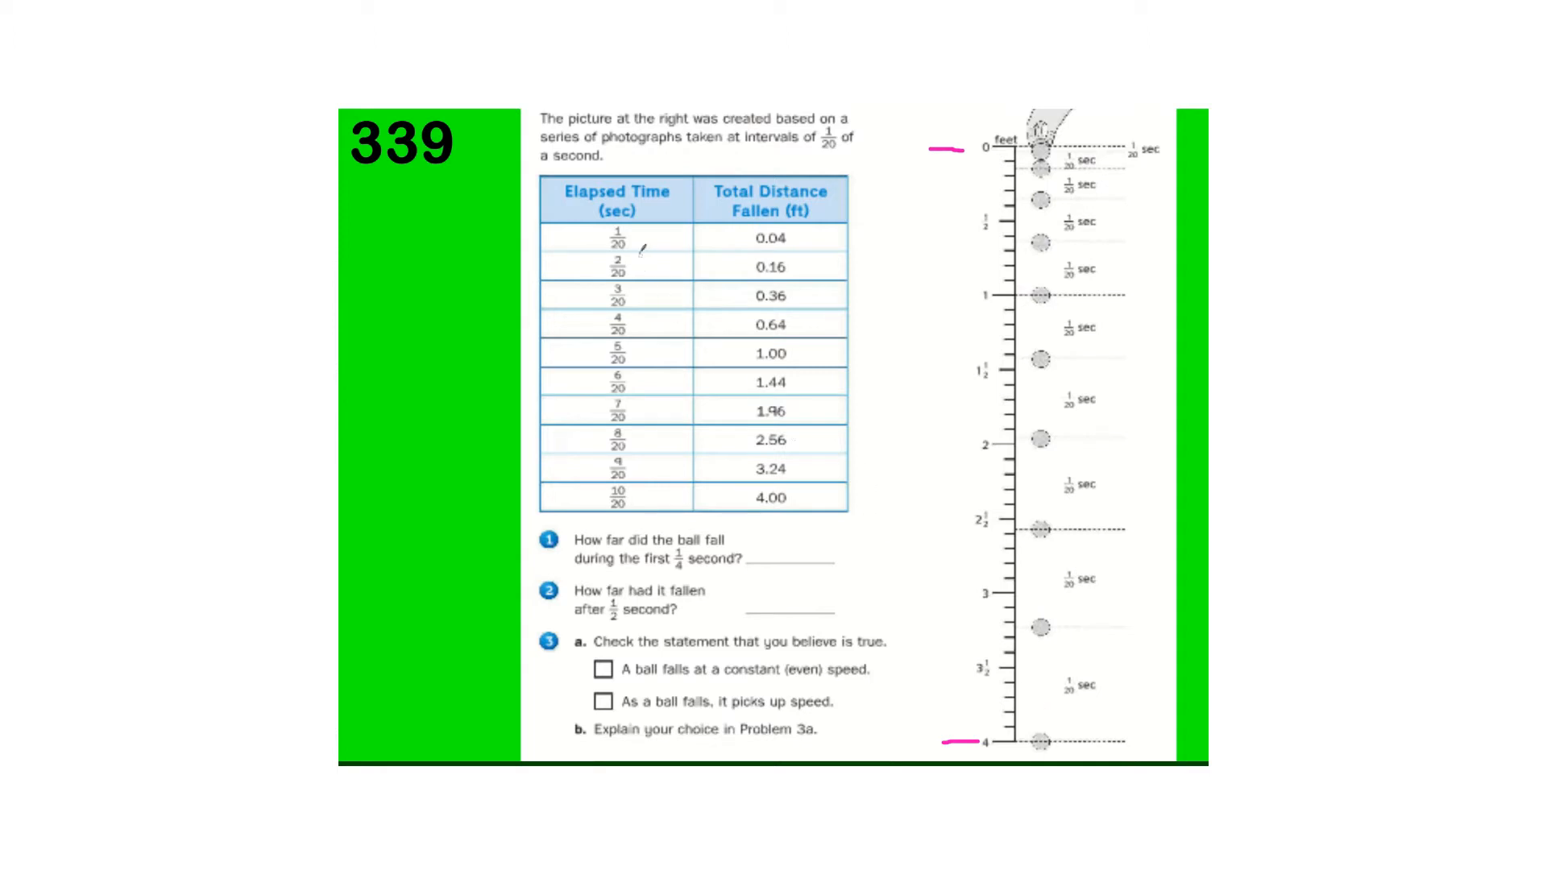
pyautogui.moveTo(554, 232)
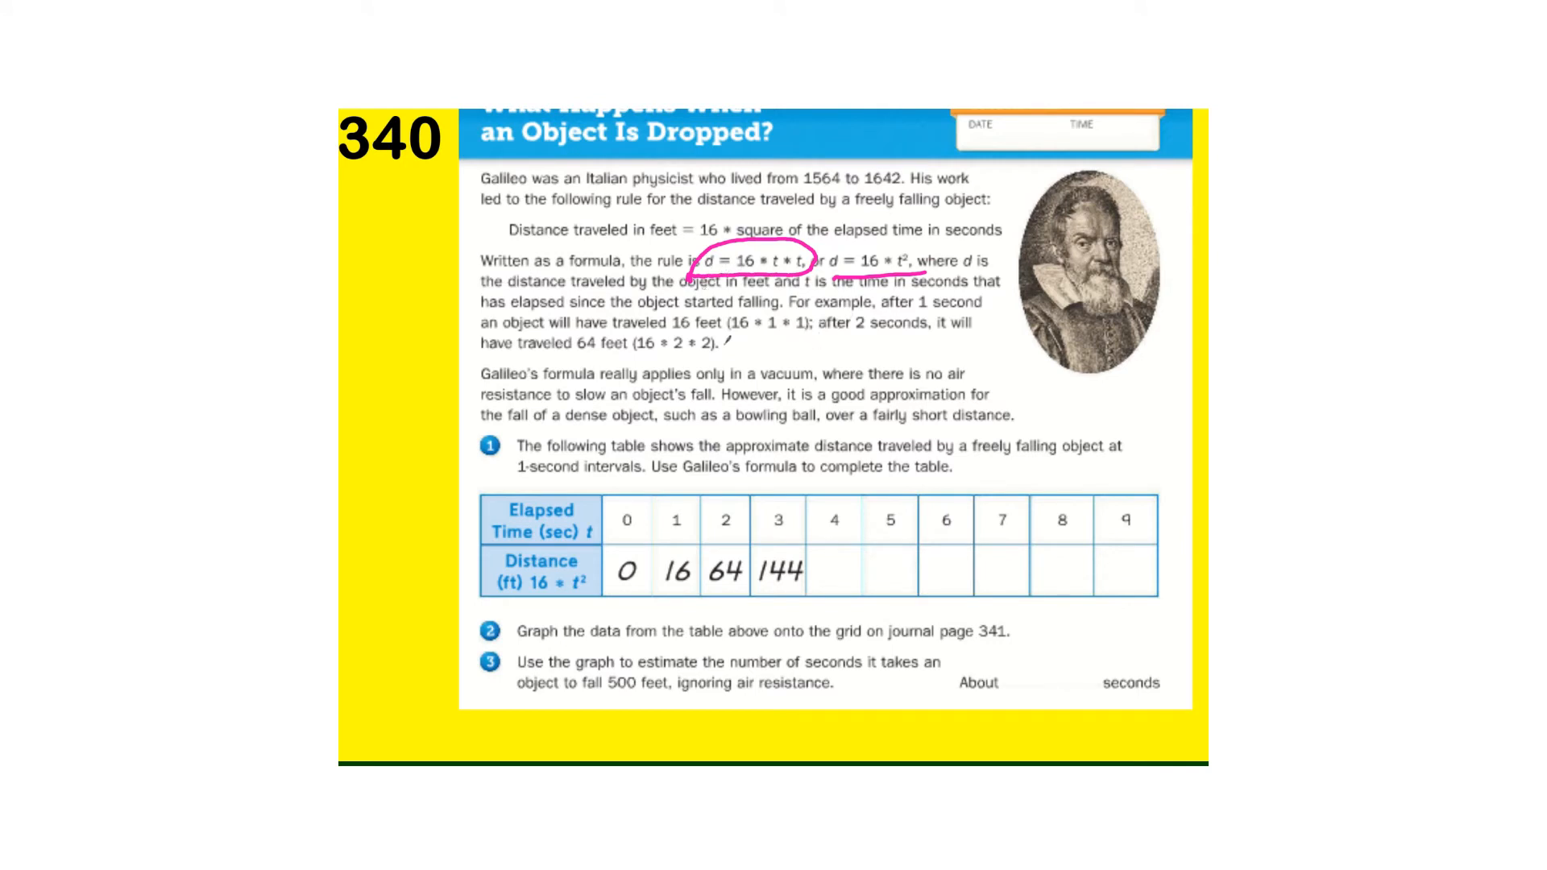
# Step: Mark Galileo's formula d = 16 * t * t with 4² on page 340, then return to the journal
pyautogui.click(839, 527)
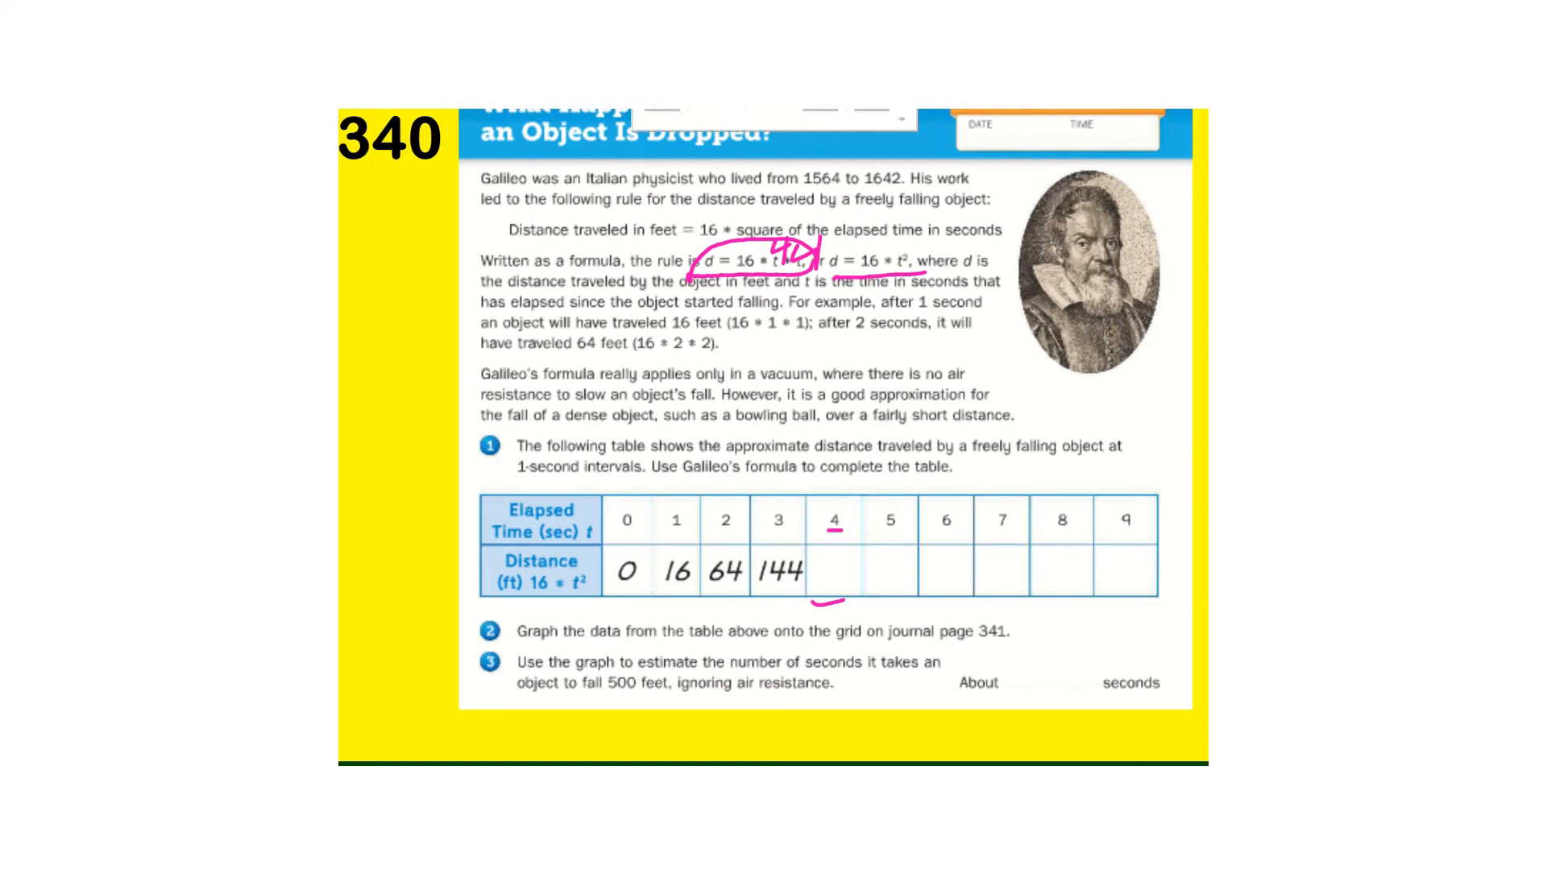
pyautogui.click(1064, 193)
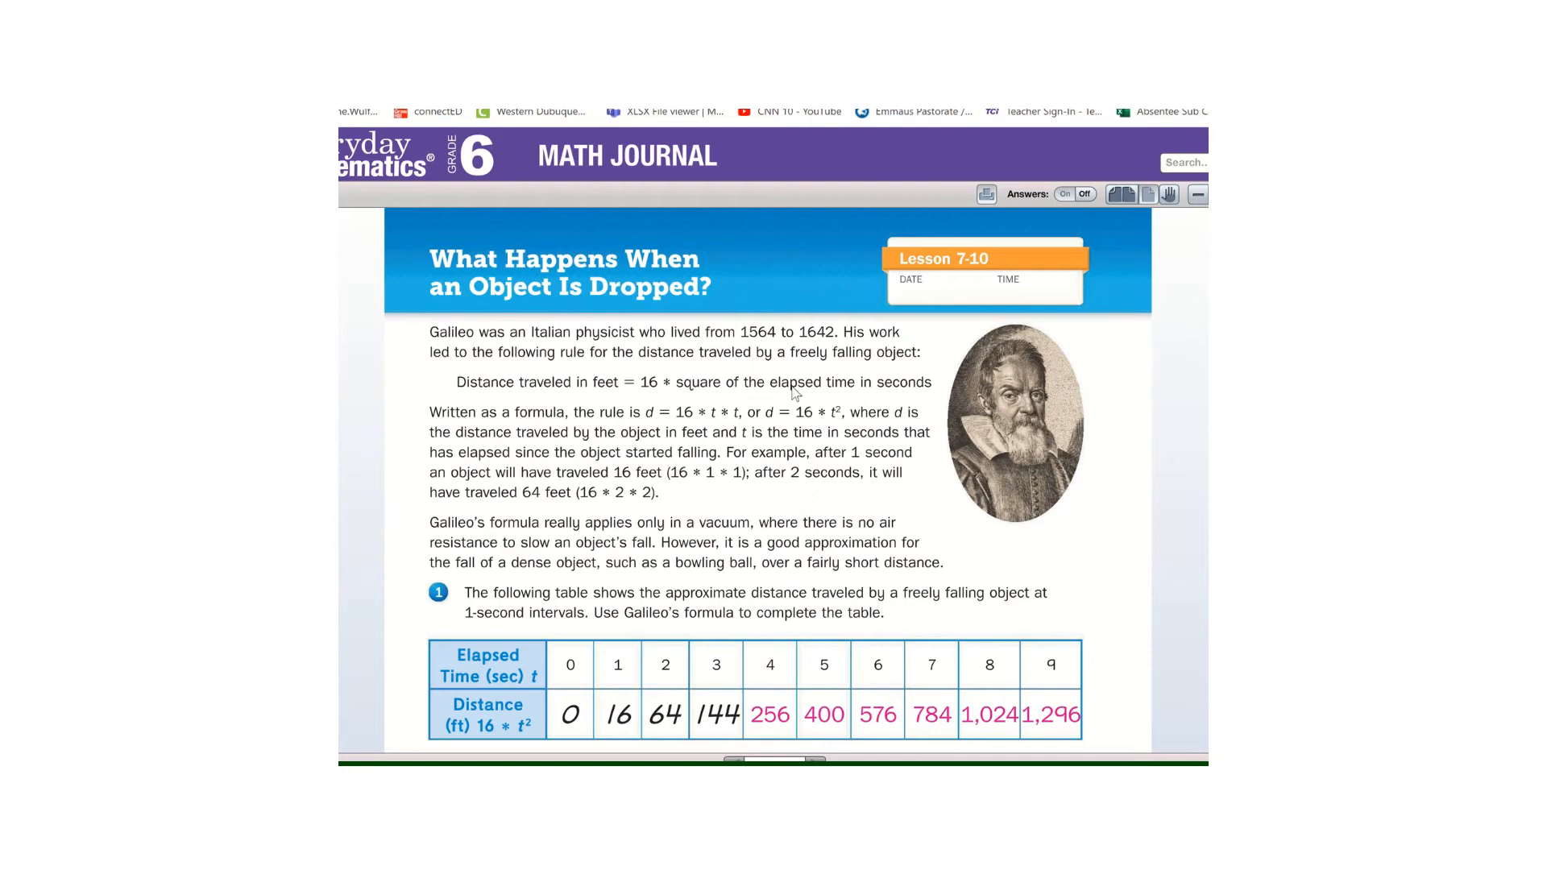
pyautogui.moveTo(855, 753)
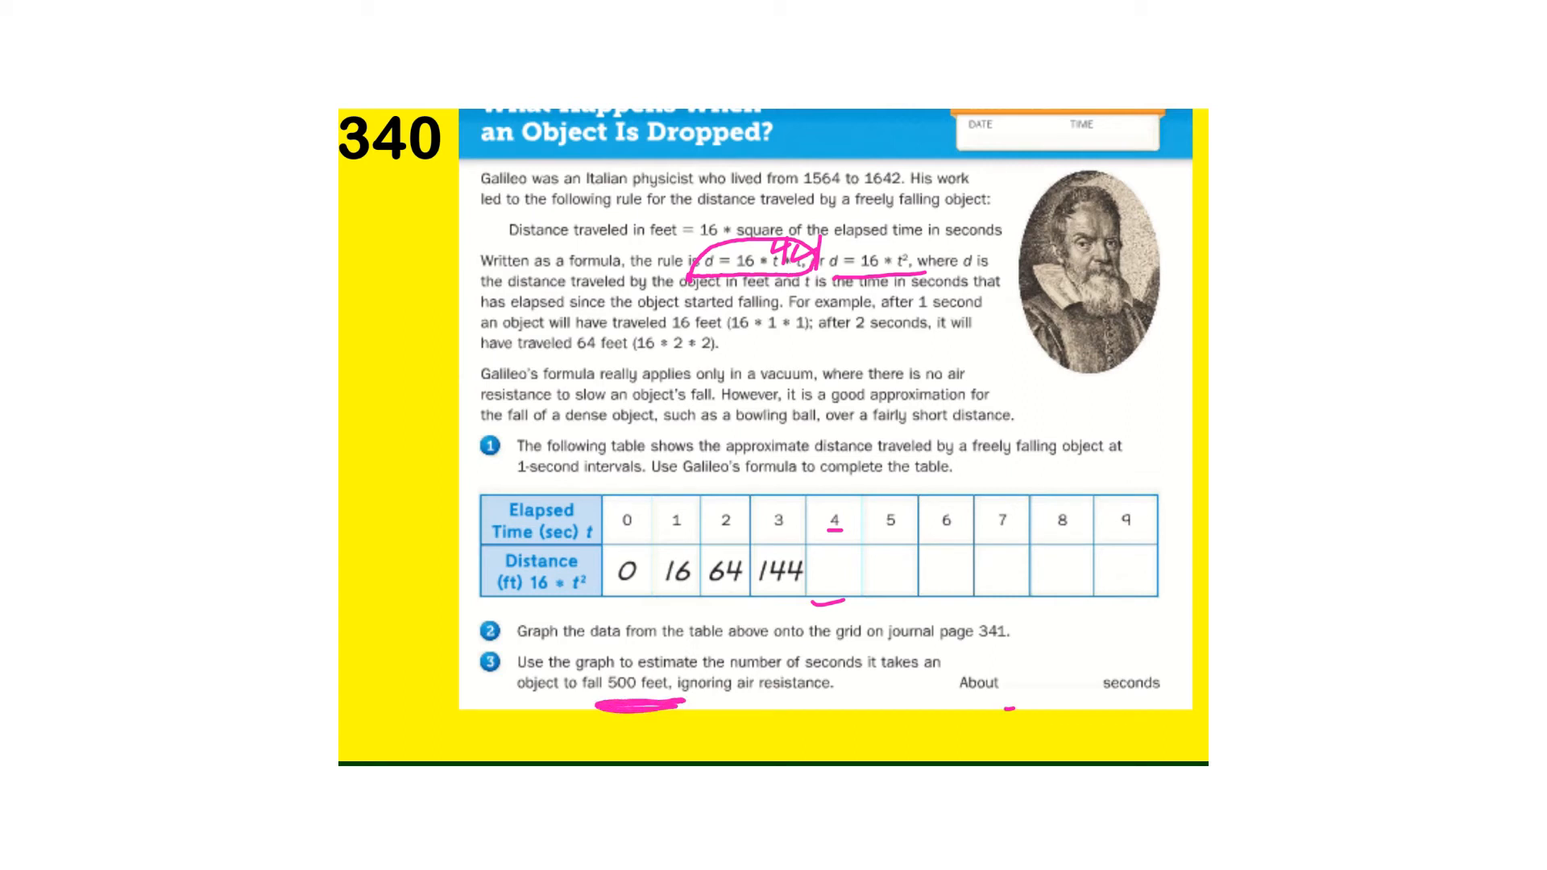
# Step: Switch to the eBook to check the Galileo table and the 5.6-second estimate for 500 feet
pyautogui.click(1063, 193)
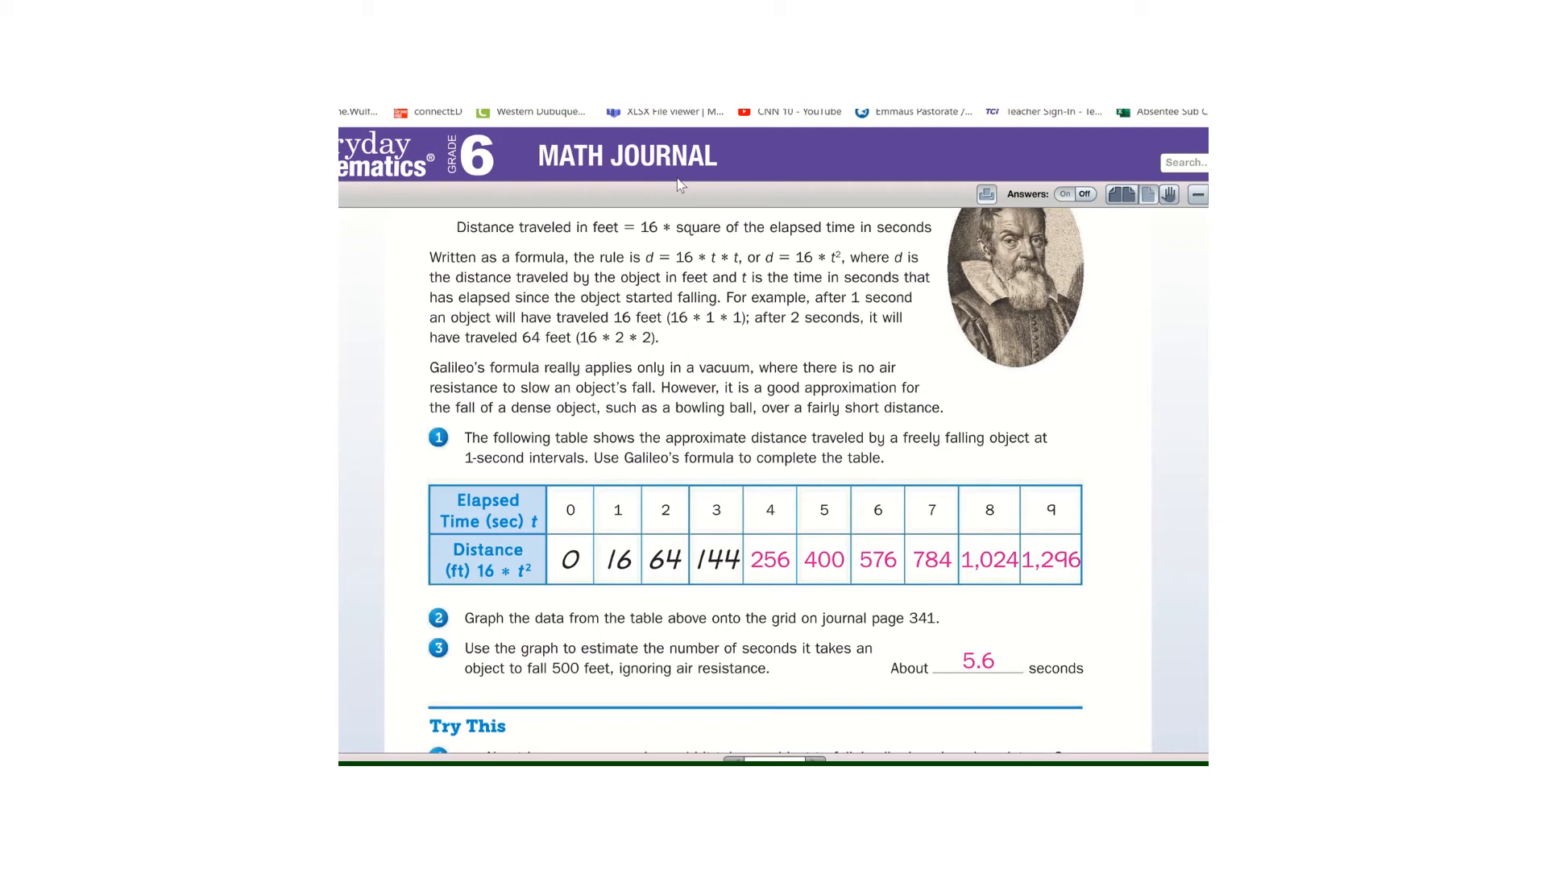
pyautogui.moveTo(884, 753)
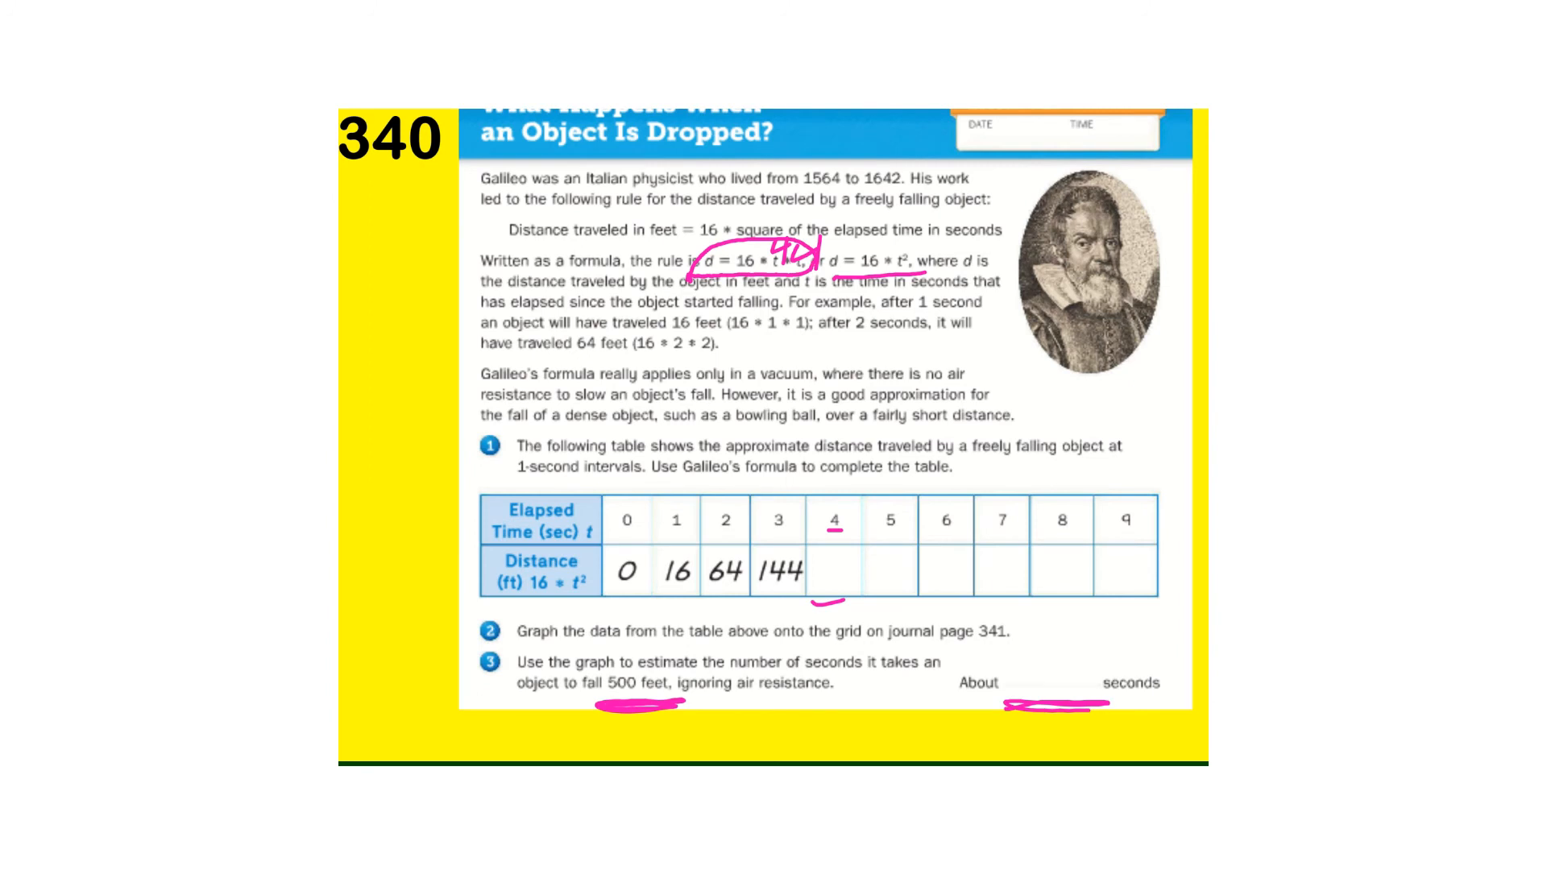
# Step: Scroll to the Try This answers: about 18 seconds per mile, with 12- and 20-second examples
pyautogui.scroll(-3)
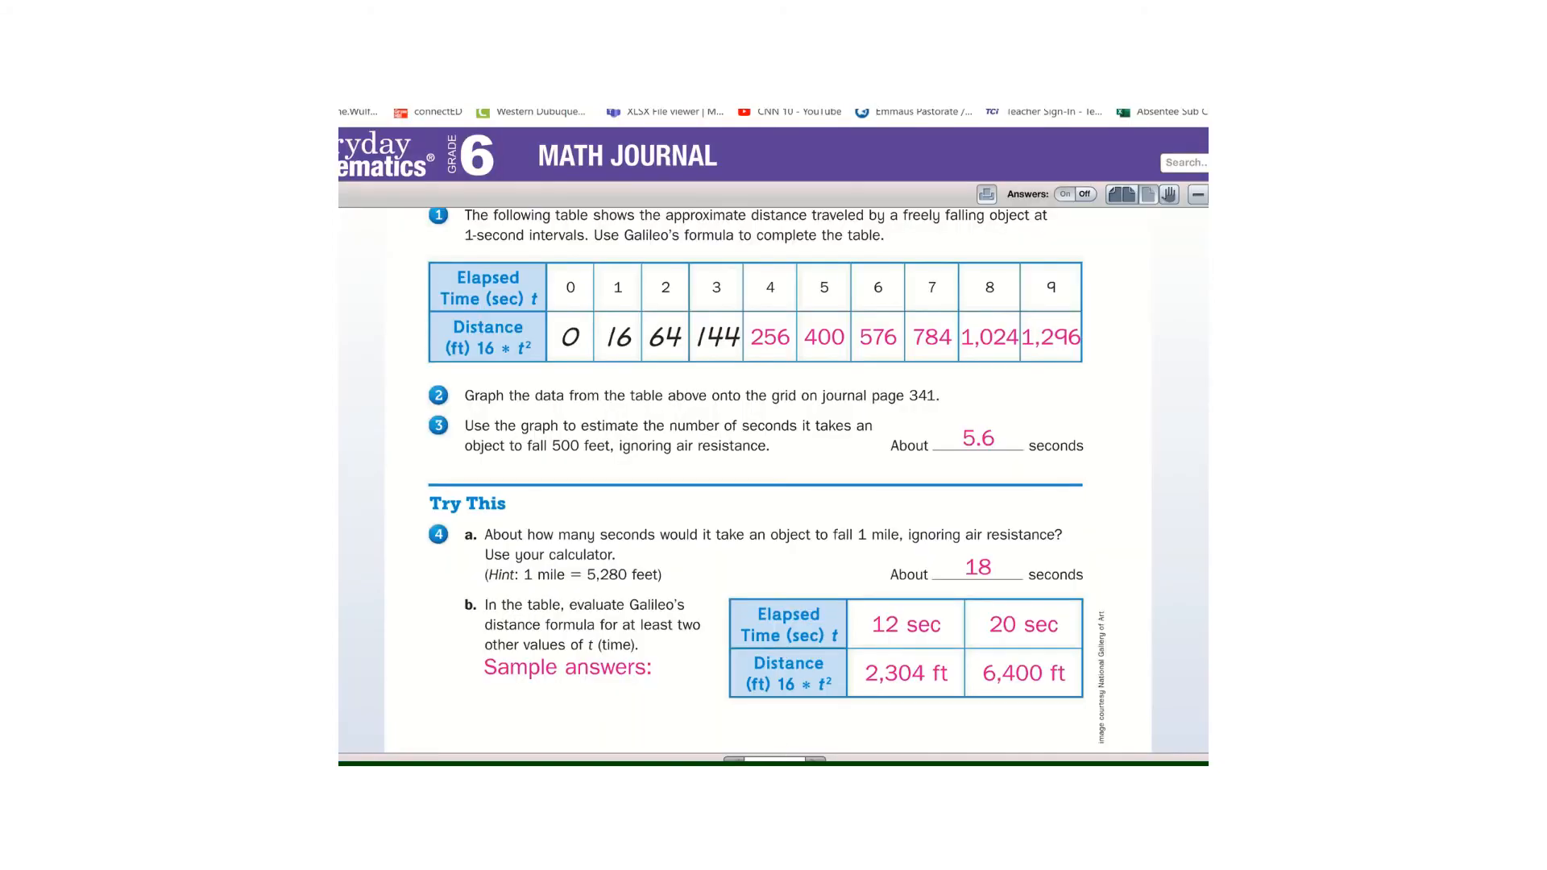
# Step: Scroll to page 341's graph showing the distance curve from 0 to about 9 seconds
pyautogui.scroll(-3)
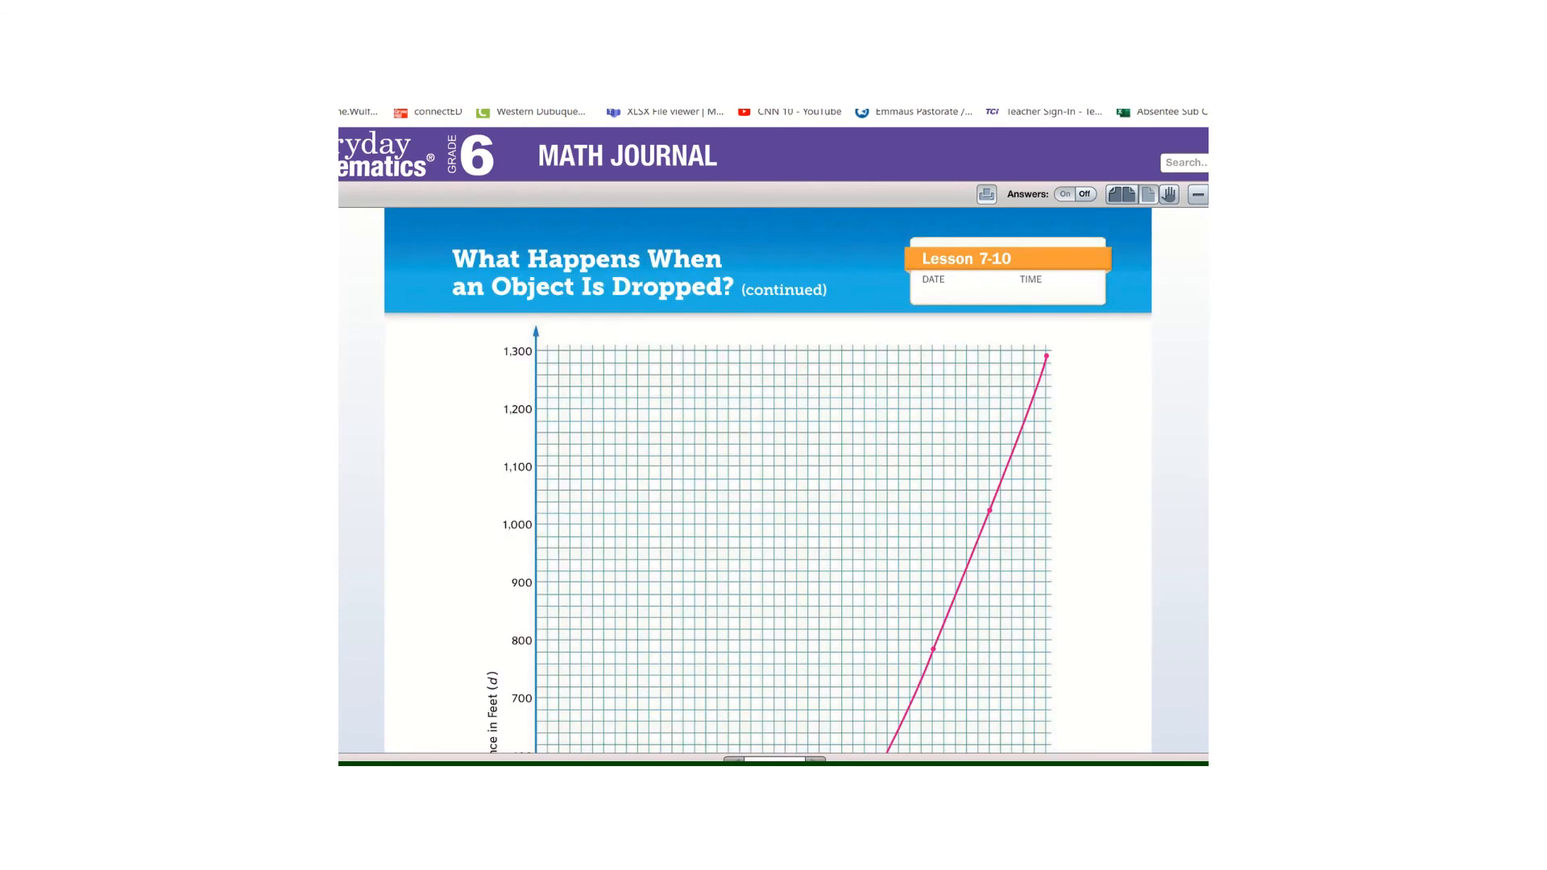
pyautogui.scroll(-3)
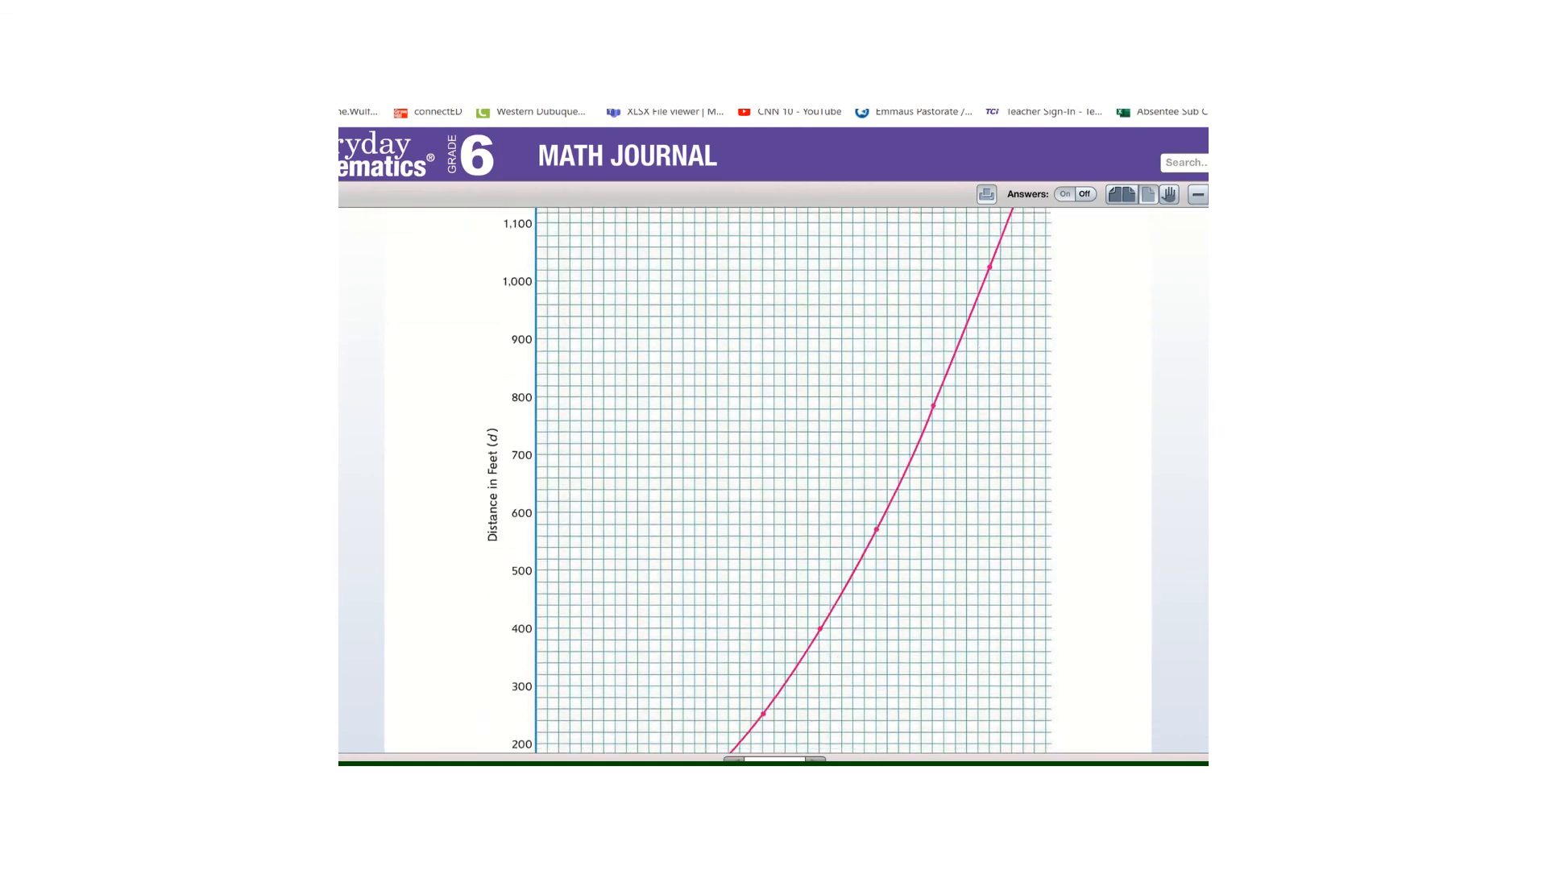
pyautogui.scroll(-3)
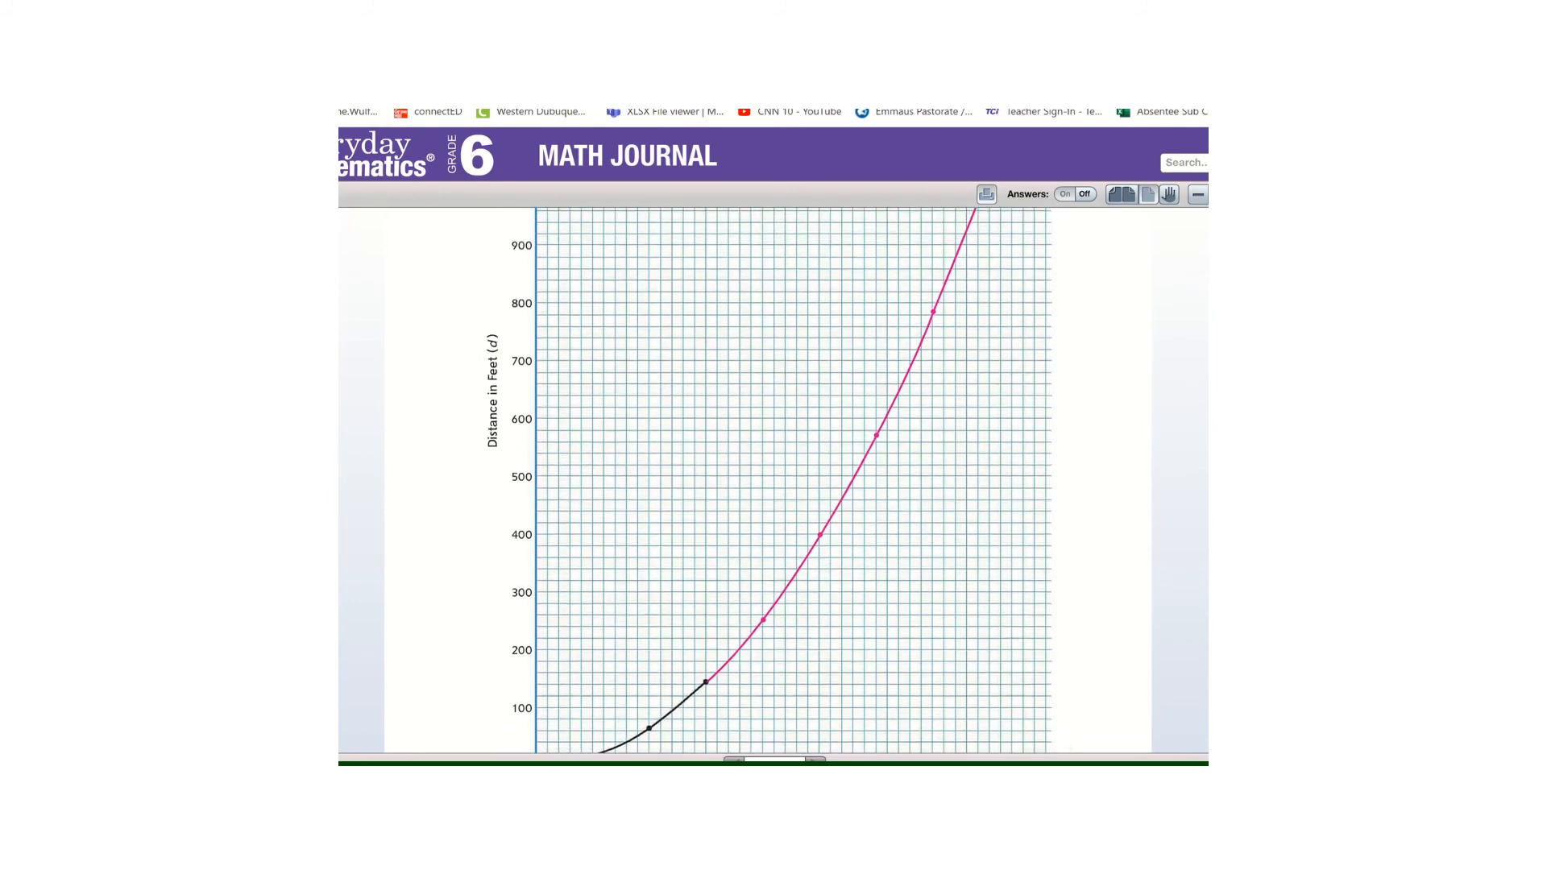
pyautogui.scroll(-3)
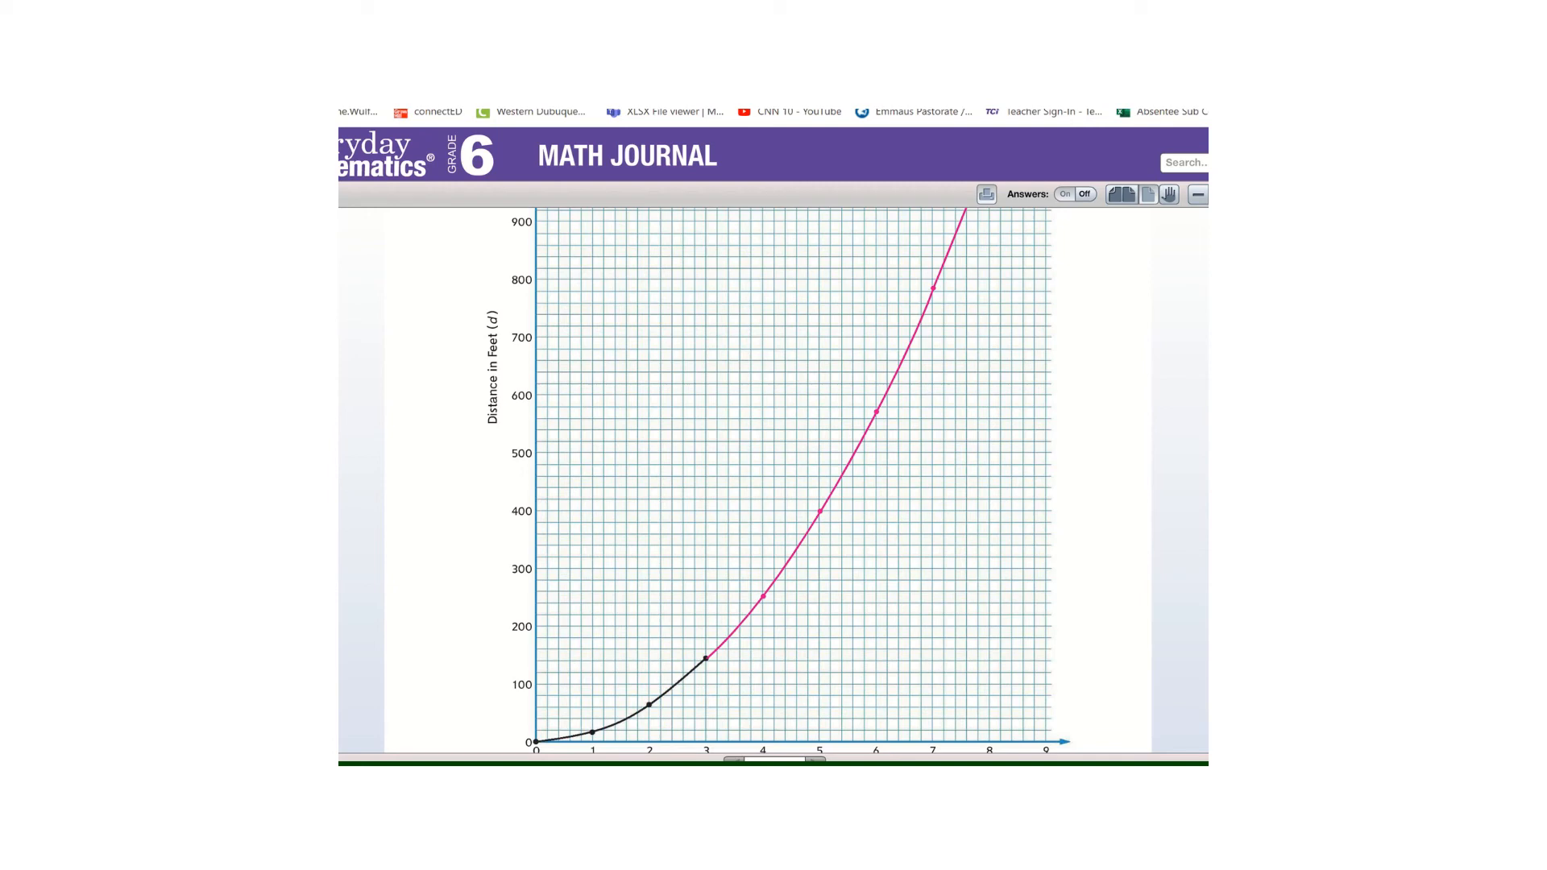
pyautogui.moveTo(1034, 703)
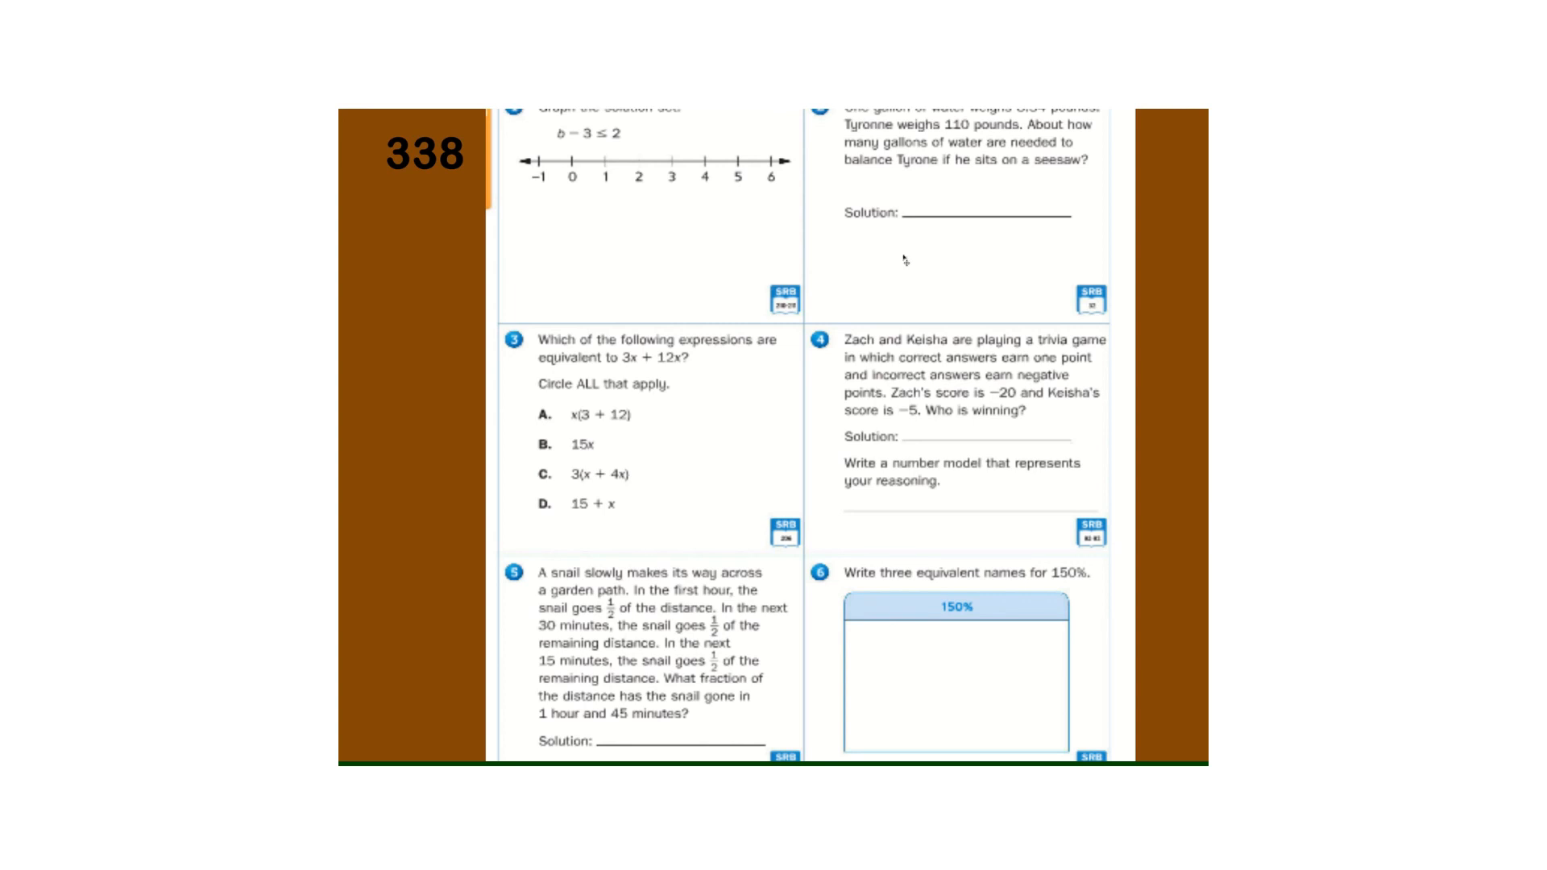
# Step: Scroll page 338 up to problem 1, graphing the solution set of b − 3 ≤ 2
pyautogui.scroll(3)
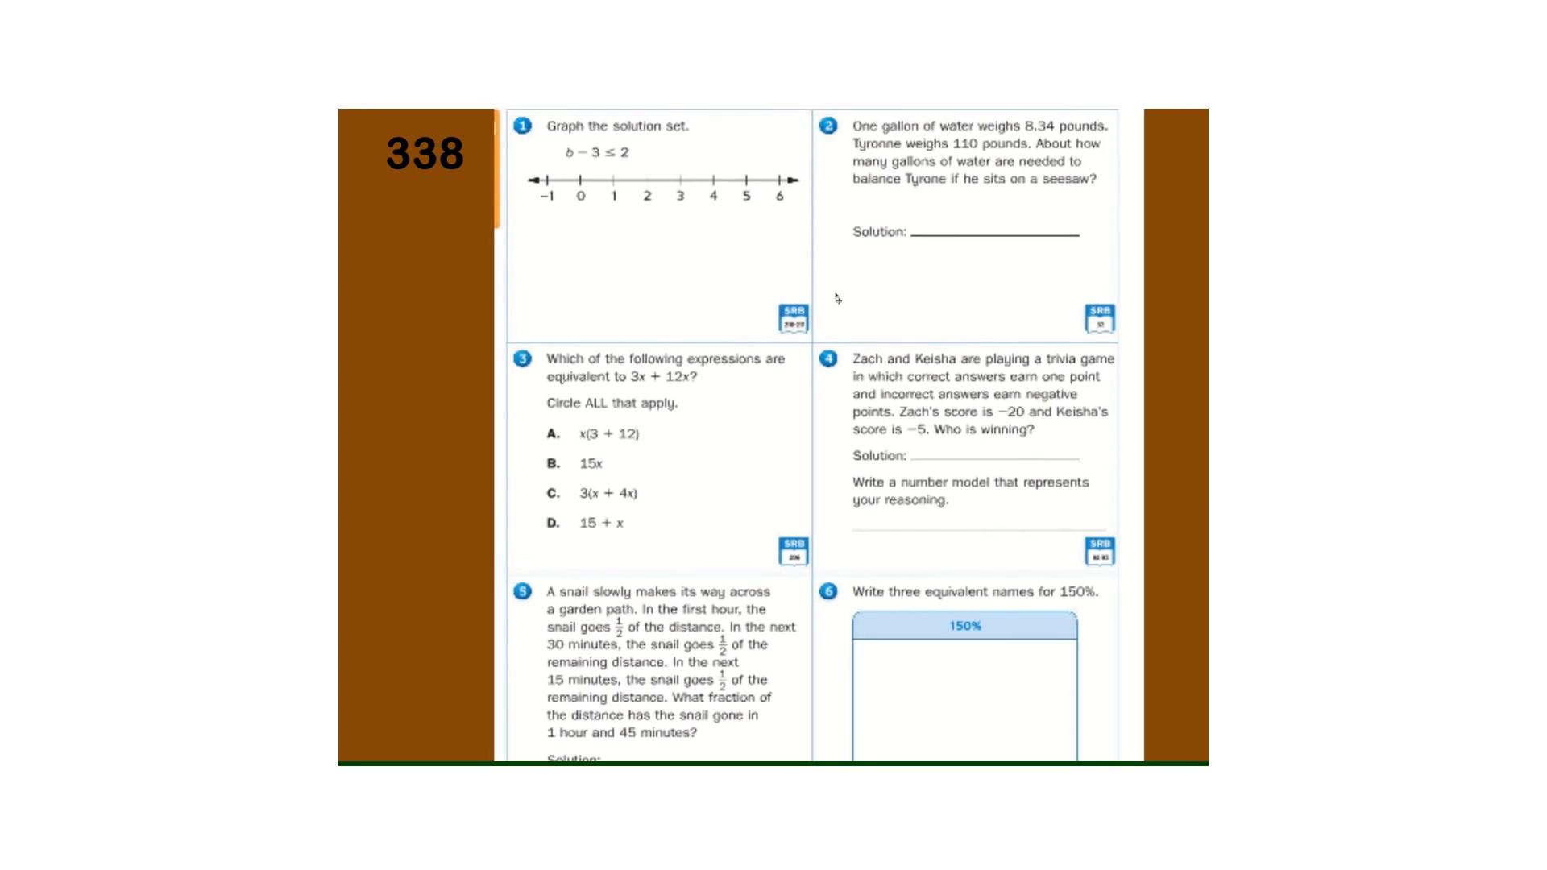